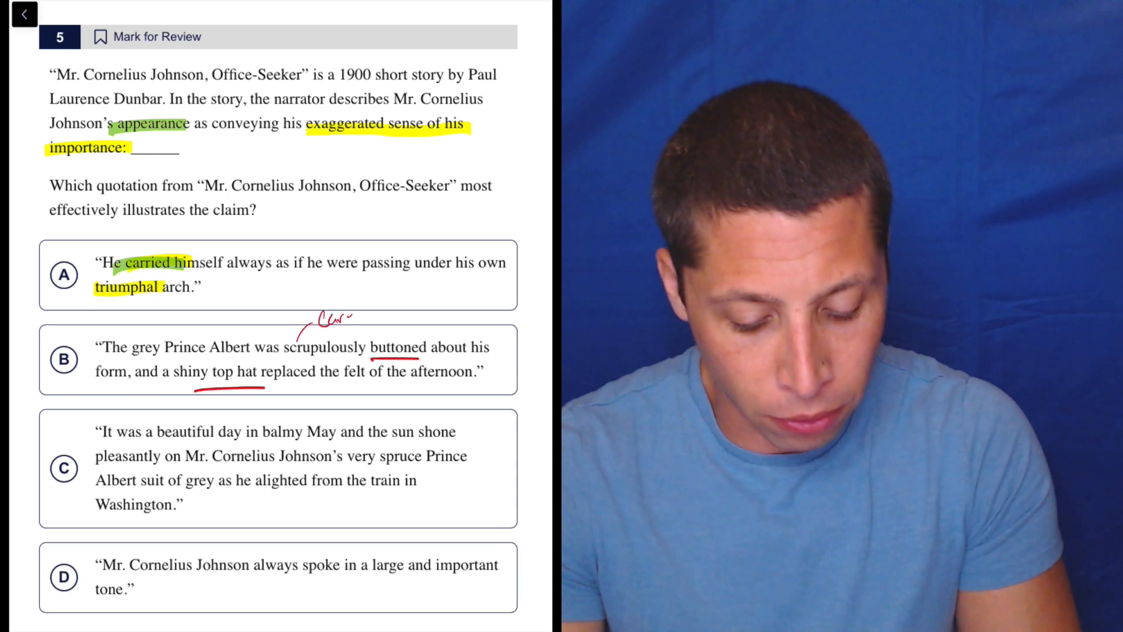
# Handwrite 'Carefully' above the underlined word 'buttoned' in choice B
pyautogui.write('Carefully')
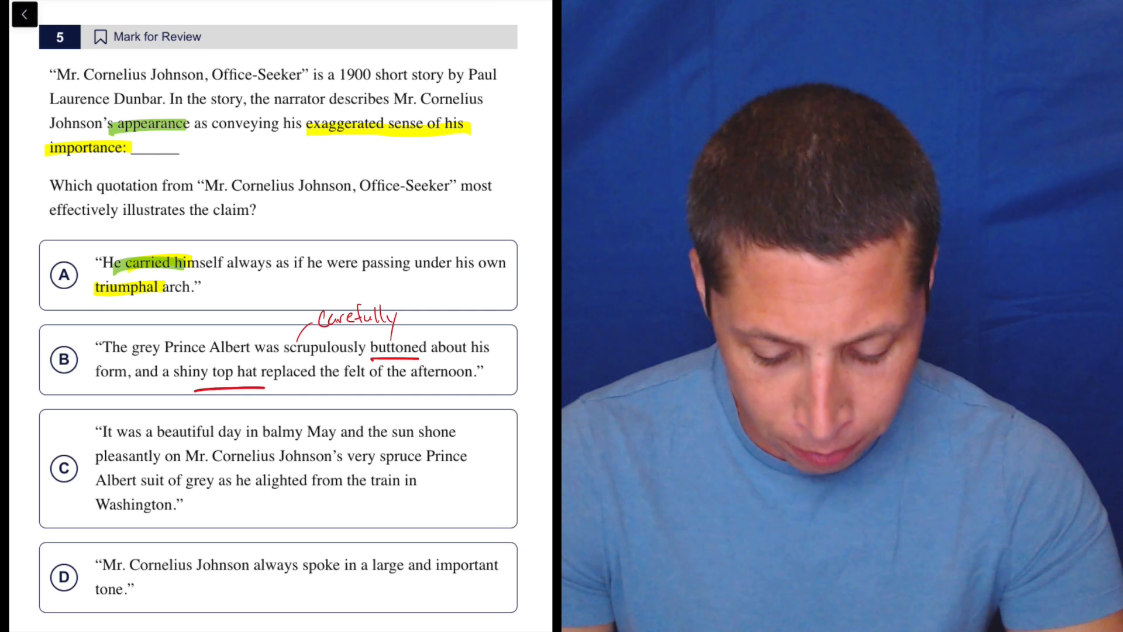
# Circle choice A and 'appearance', cross out C, highlight D, and write 'demeanor' above 'carried himself'
pyautogui.click(63, 468)
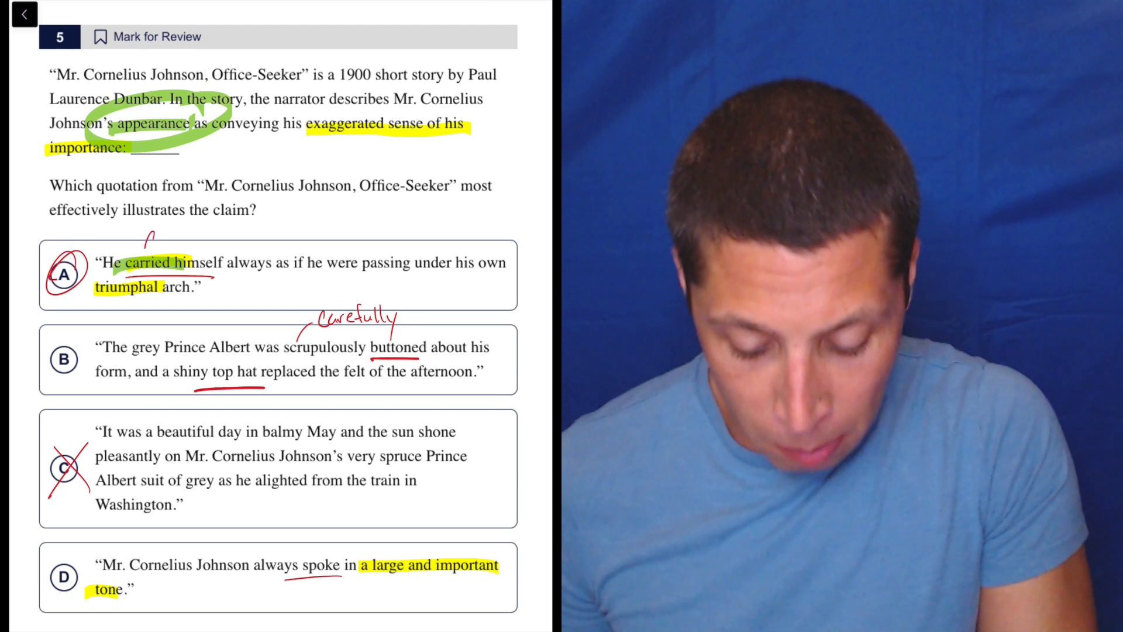
pyautogui.write('demean')
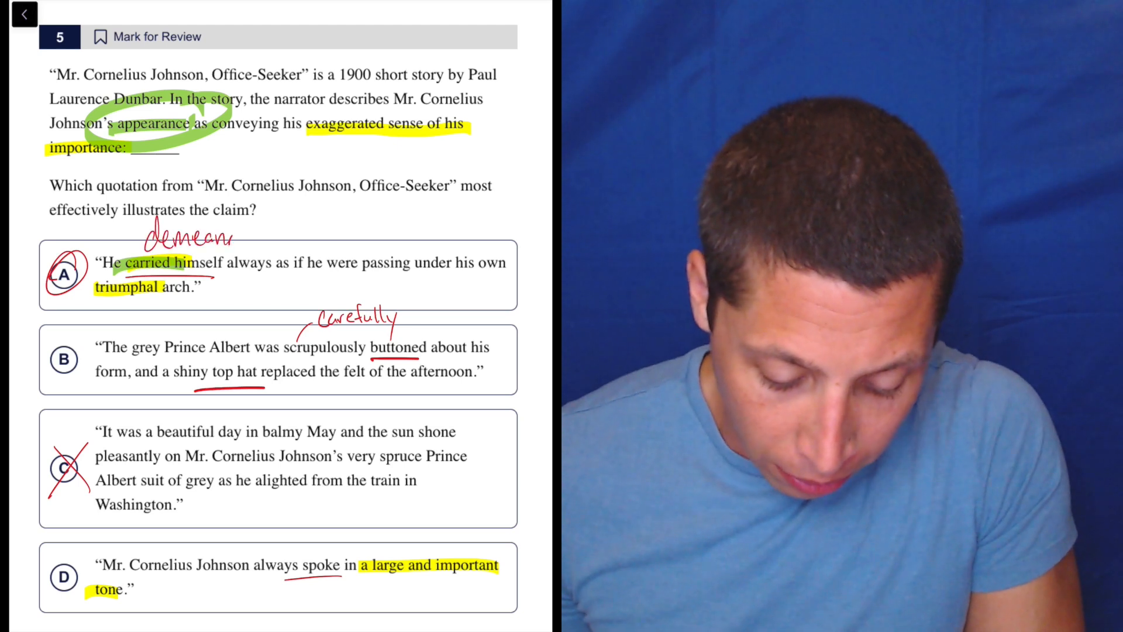